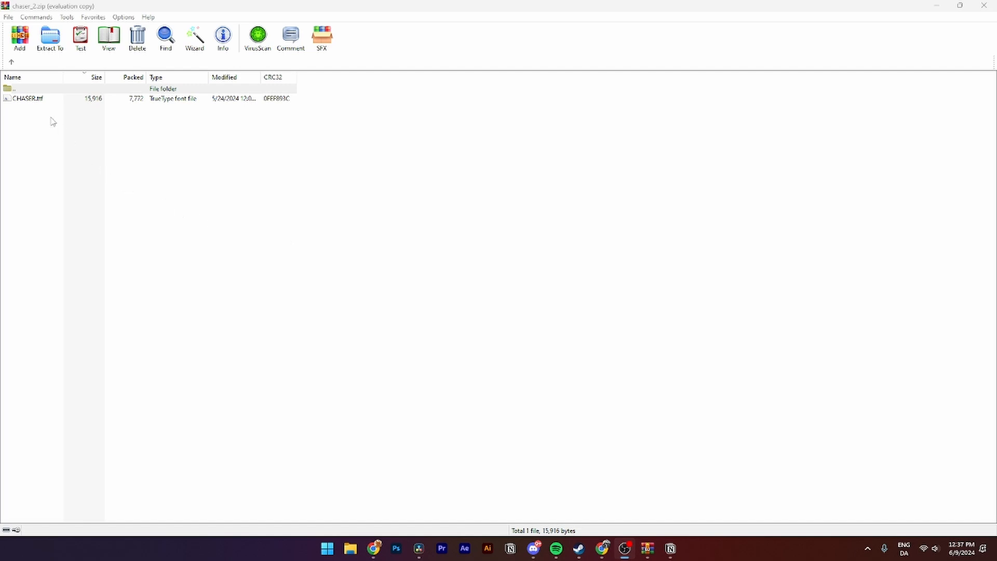
pyautogui.moveTo(14, 101)
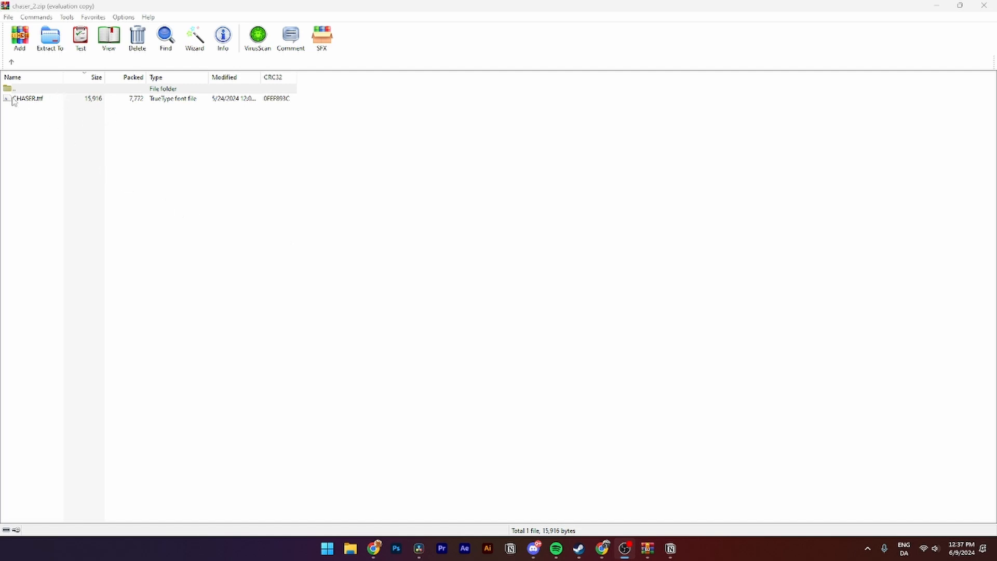
pyautogui.moveTo(35, 104)
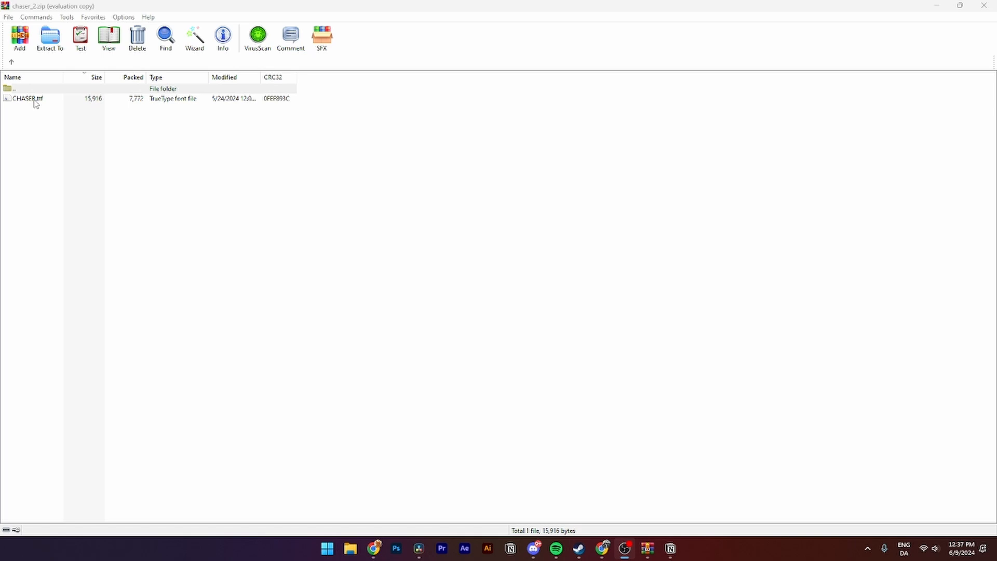
# Install CHASER.ttf through the font preview and switch to the blank Illustrator document
pyautogui.doubleClick(27, 99)
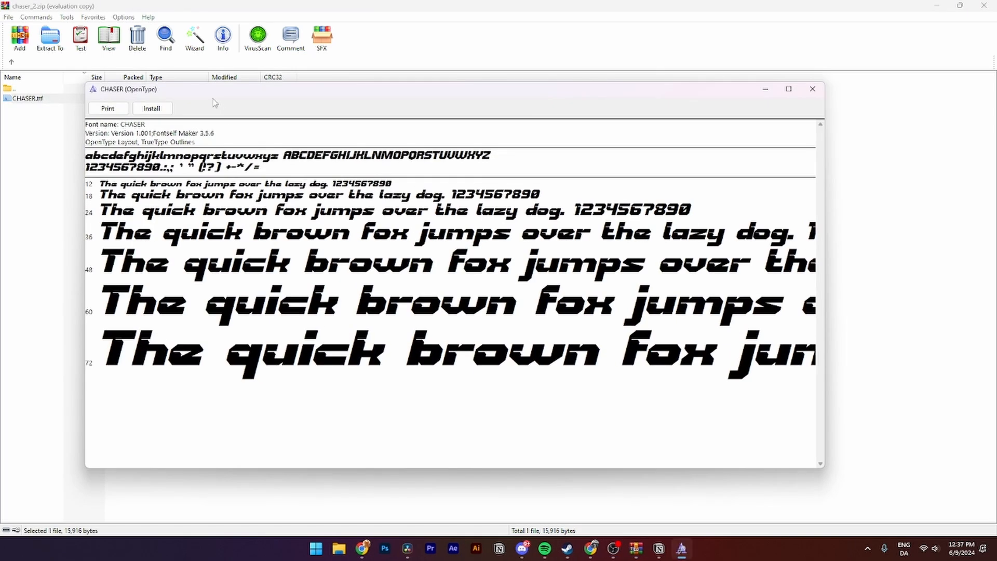
pyautogui.moveTo(461, 251)
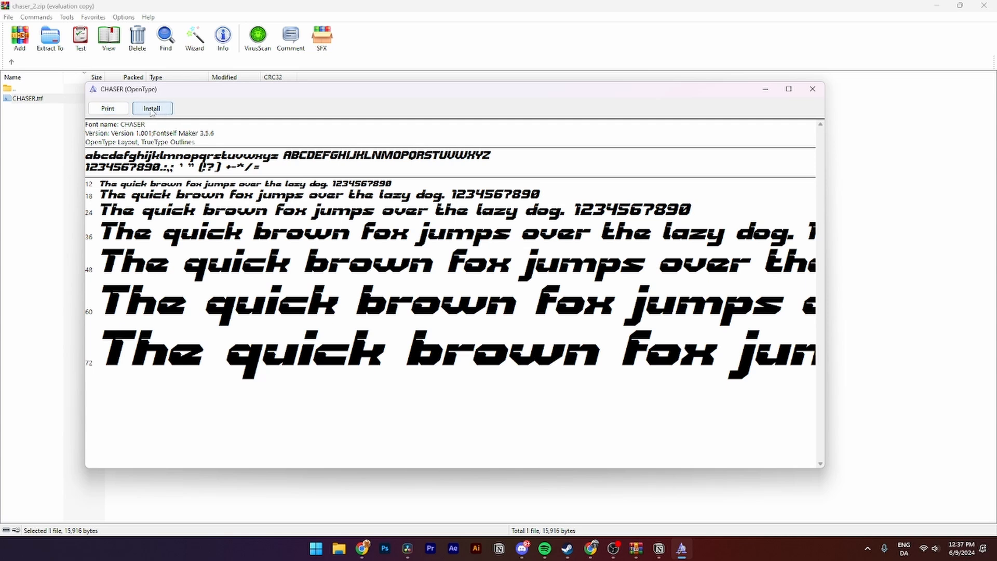
pyautogui.click(152, 108)
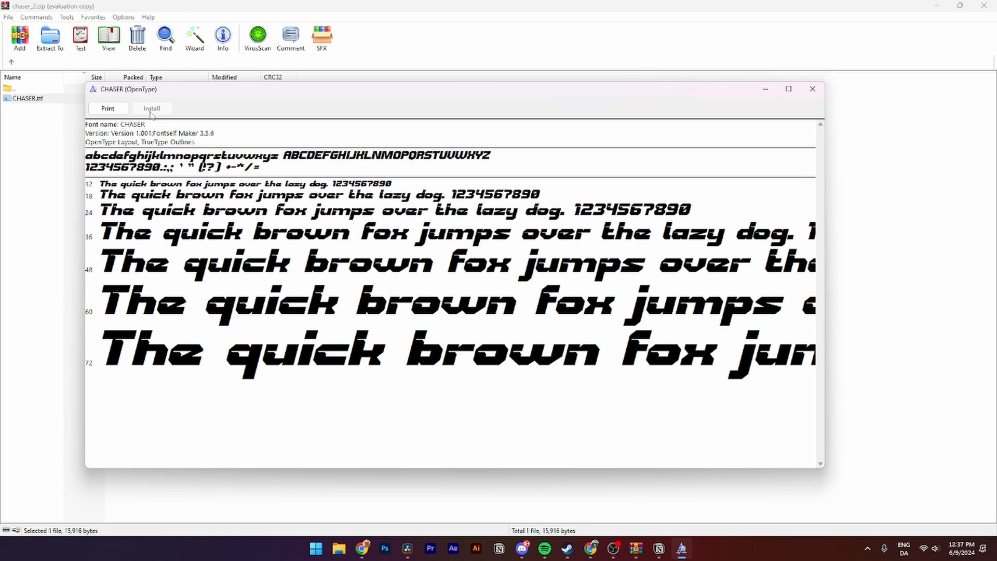
pyautogui.moveTo(732, 81)
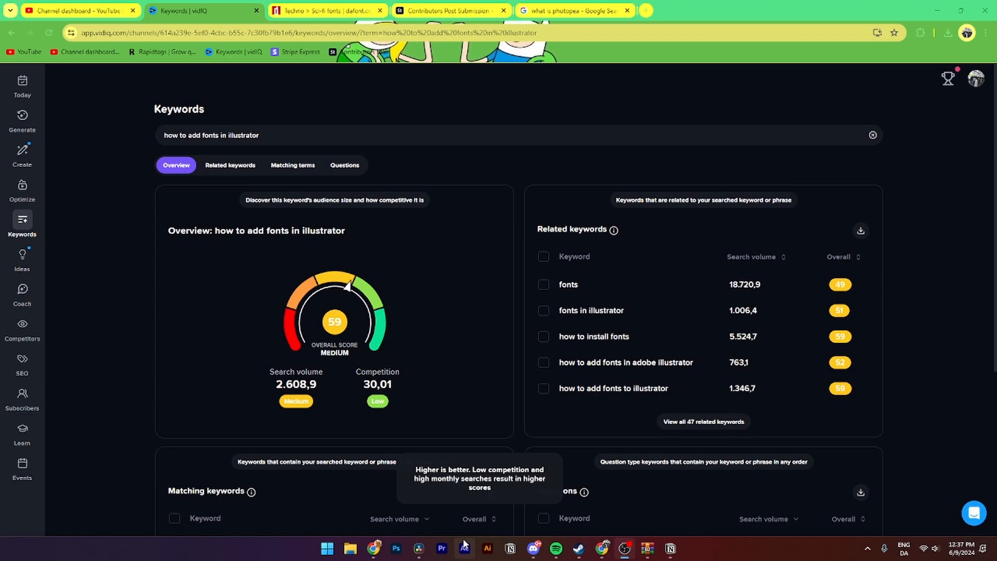
pyautogui.click(487, 547)
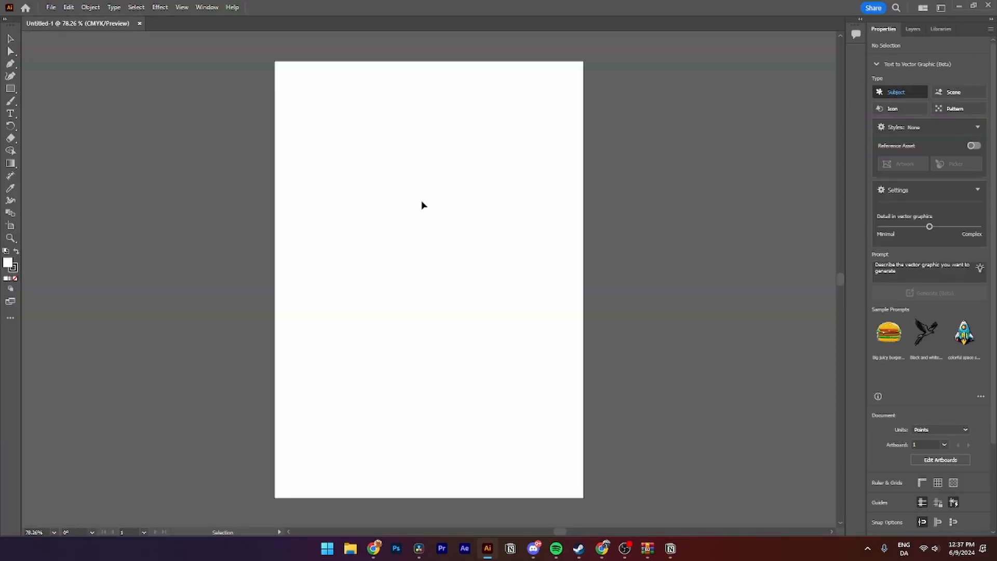
# Create a text object reading 'Test' near the top of the artboard
pyautogui.click(10, 114)
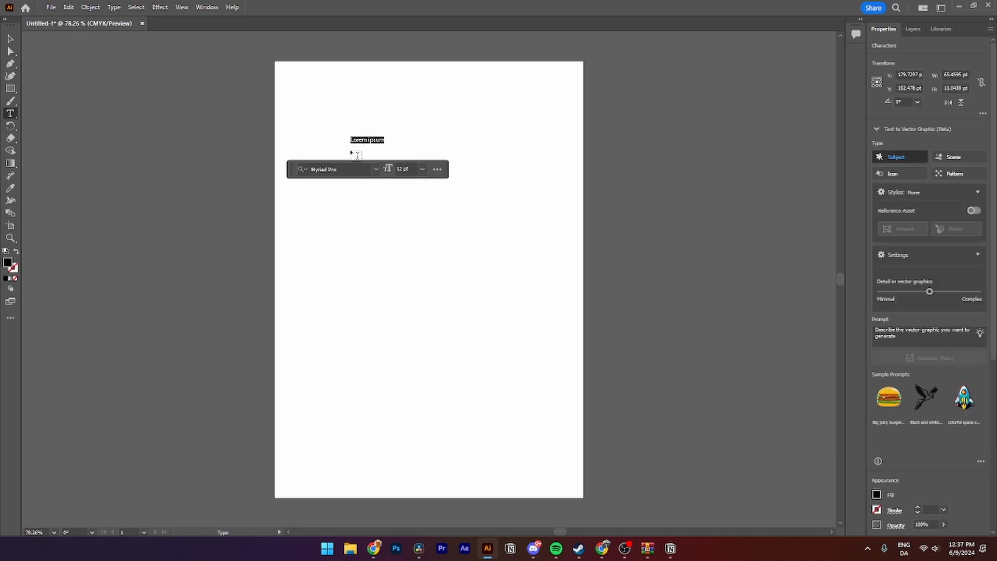
pyautogui.write('Test')
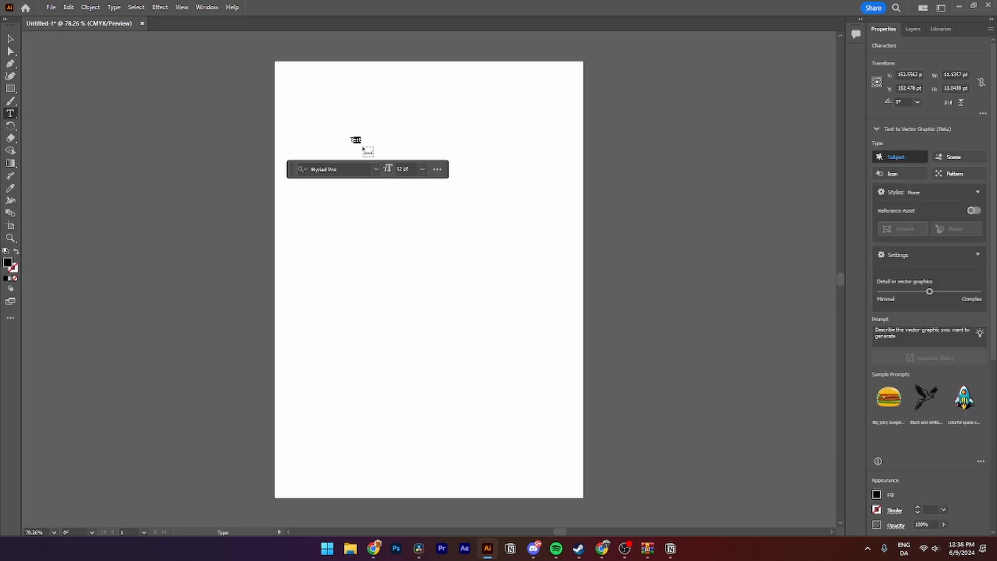
pyautogui.click(376, 168)
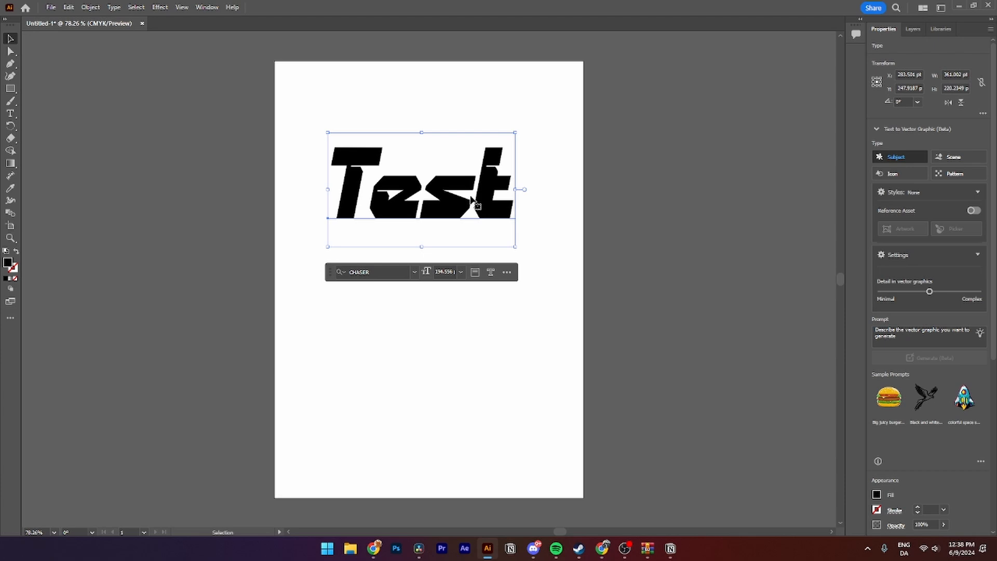
pyautogui.moveTo(958, 218)
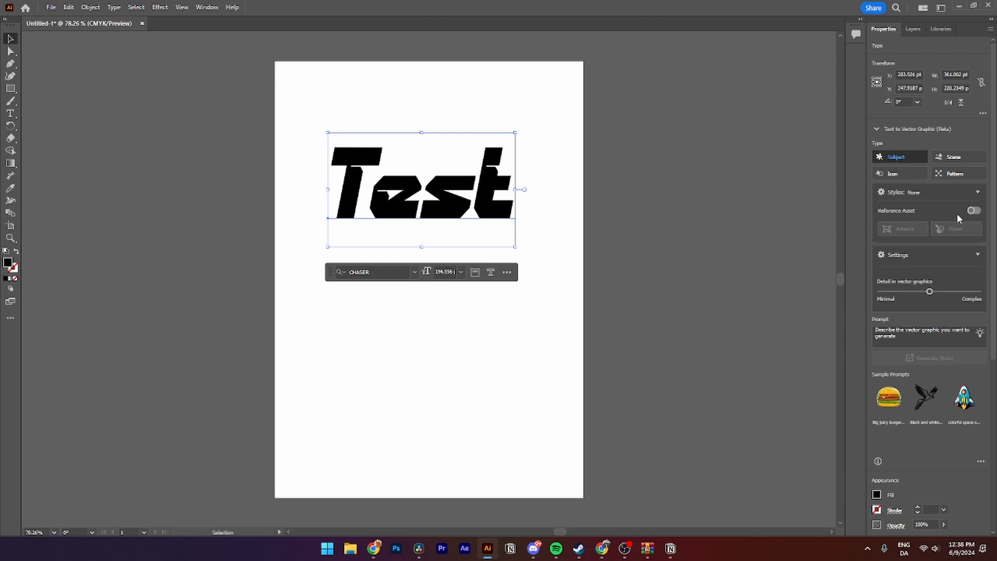